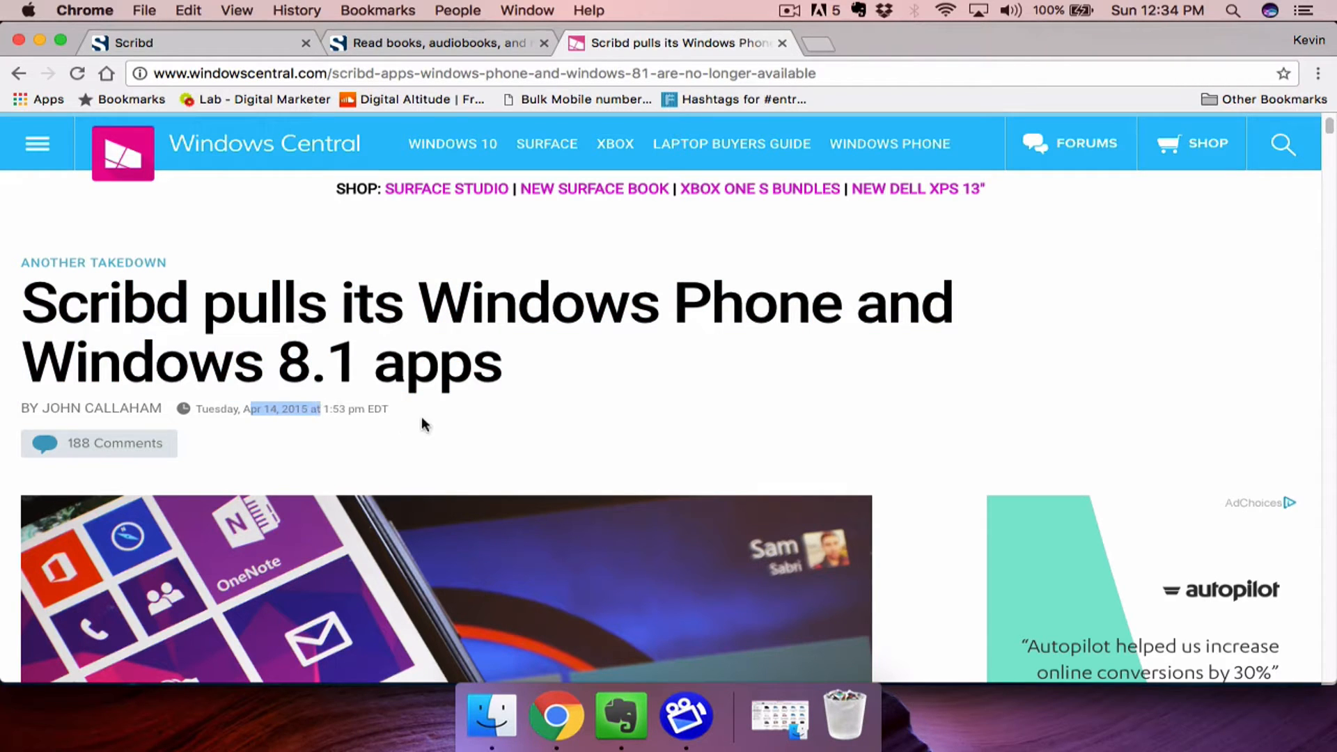
mouse_move(518, 435)
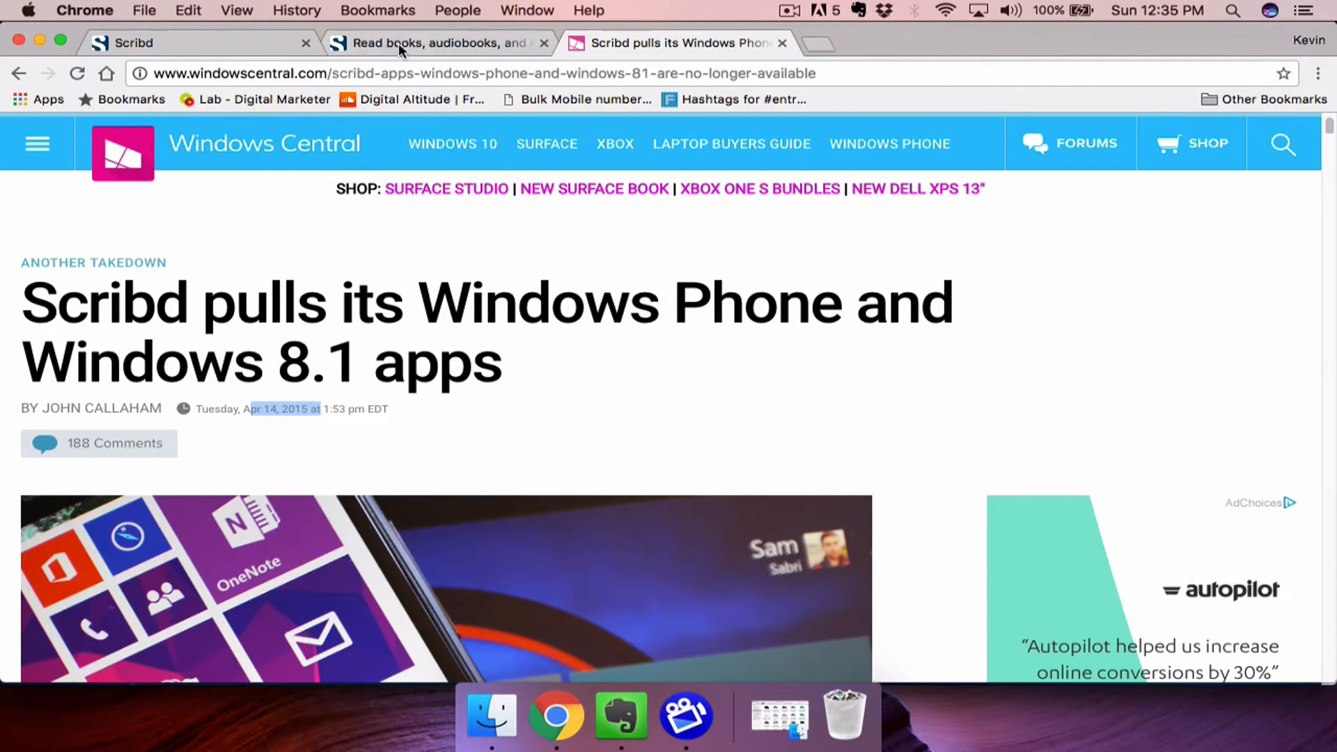
Switch to the scribd.com homepage showing the personal welcome with Reading and Saved shelves
left_click(132, 42)
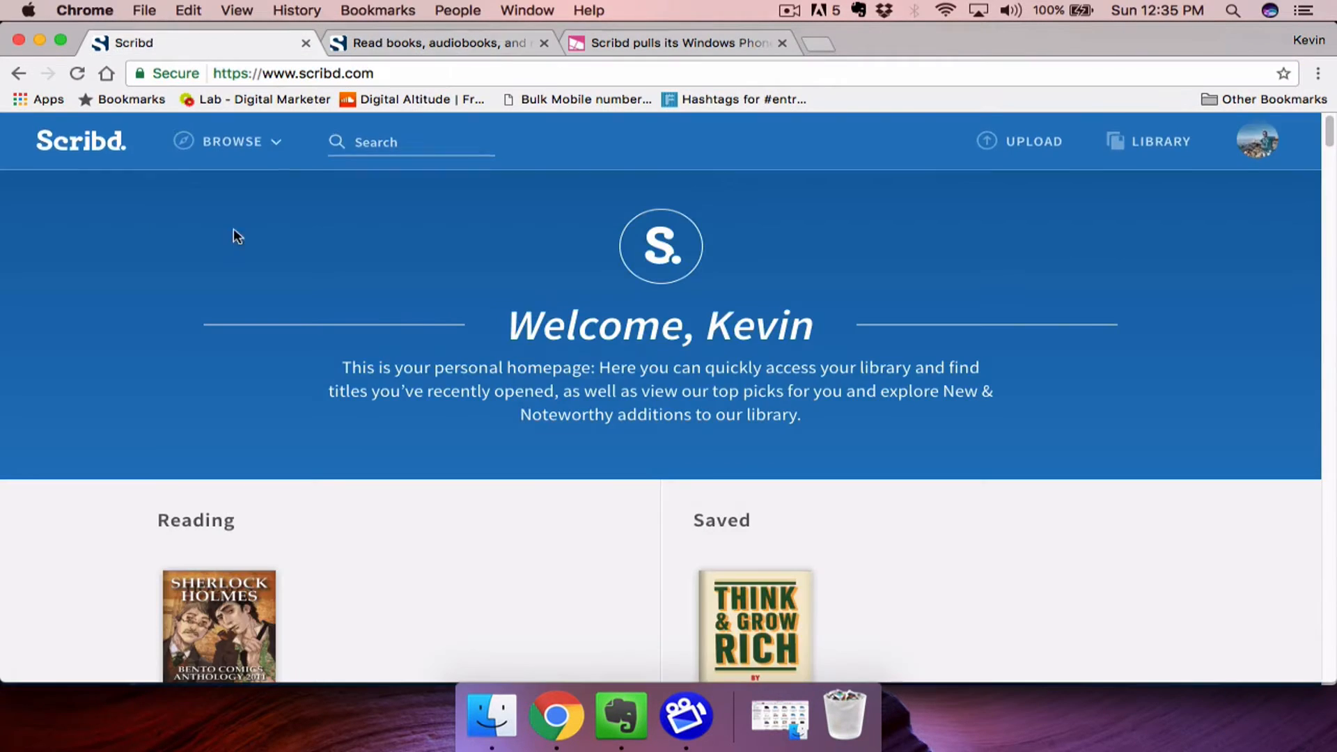
left_click(232, 142)
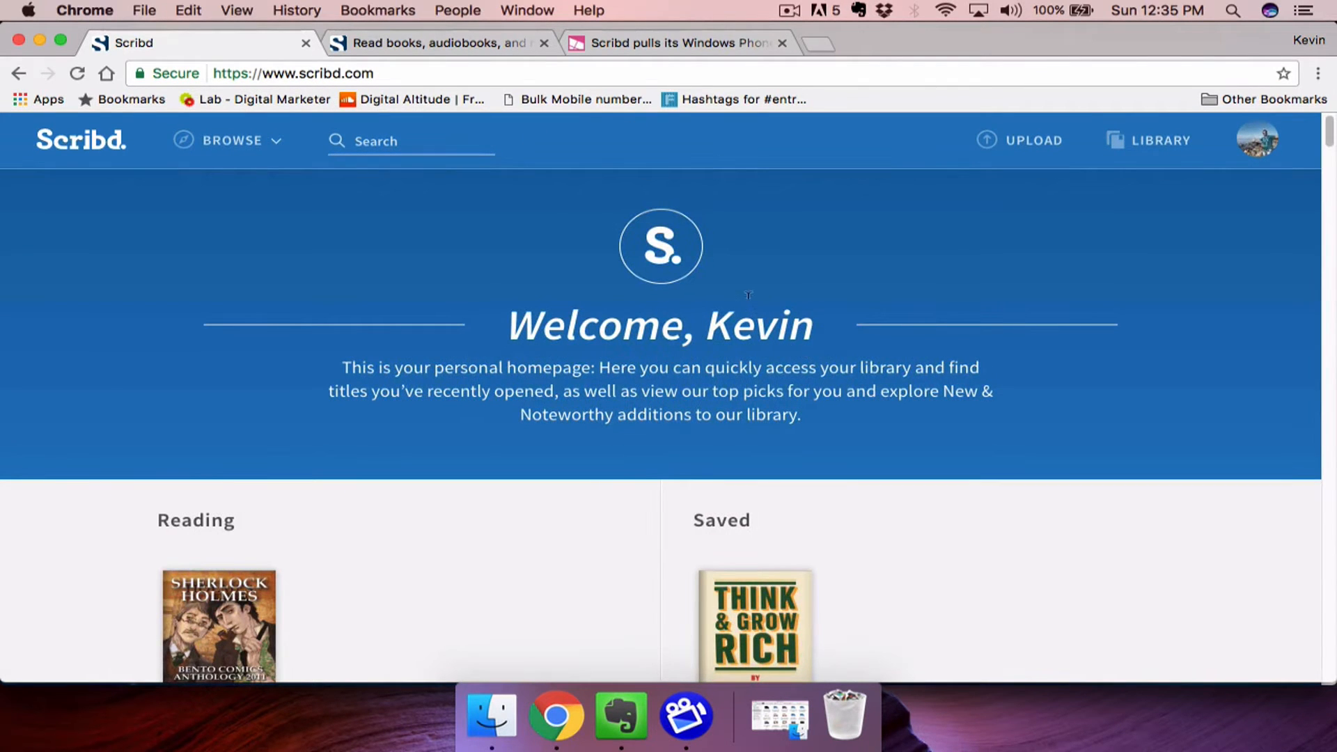
mouse_move(744, 299)
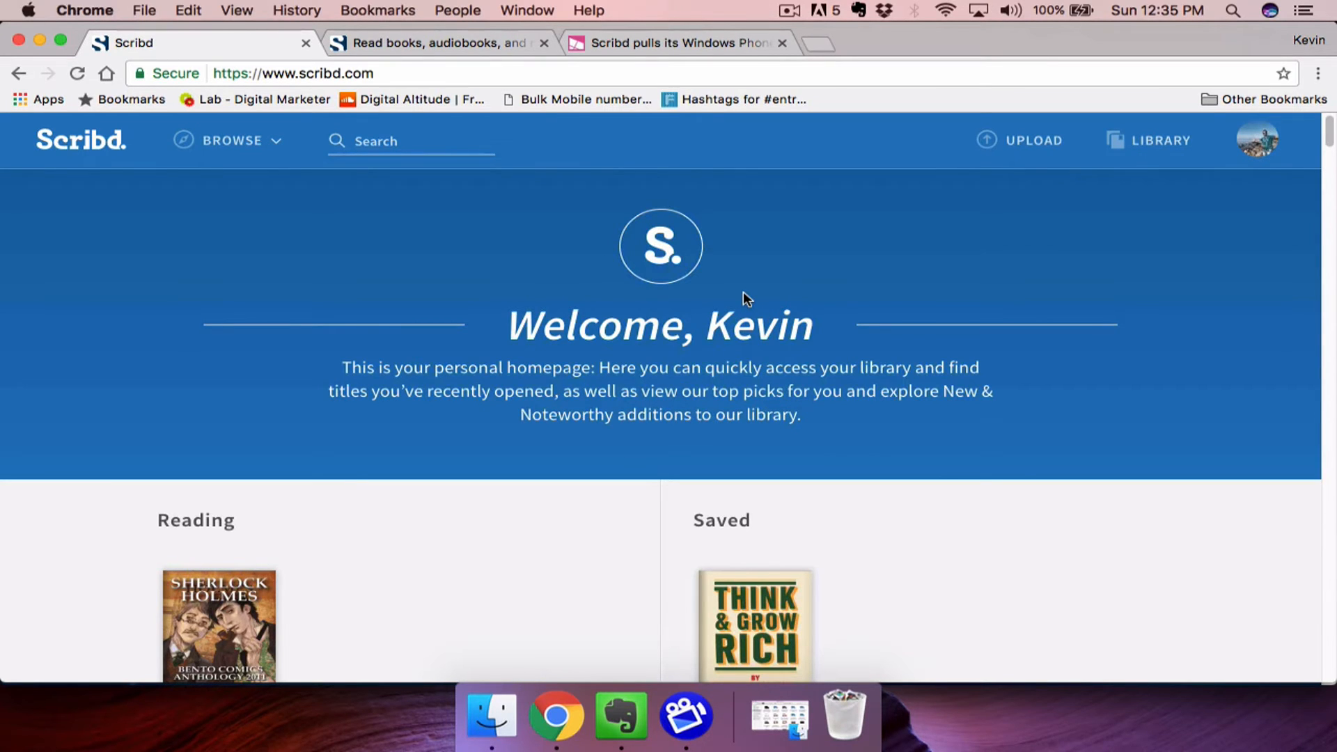
mouse_move(587, 253)
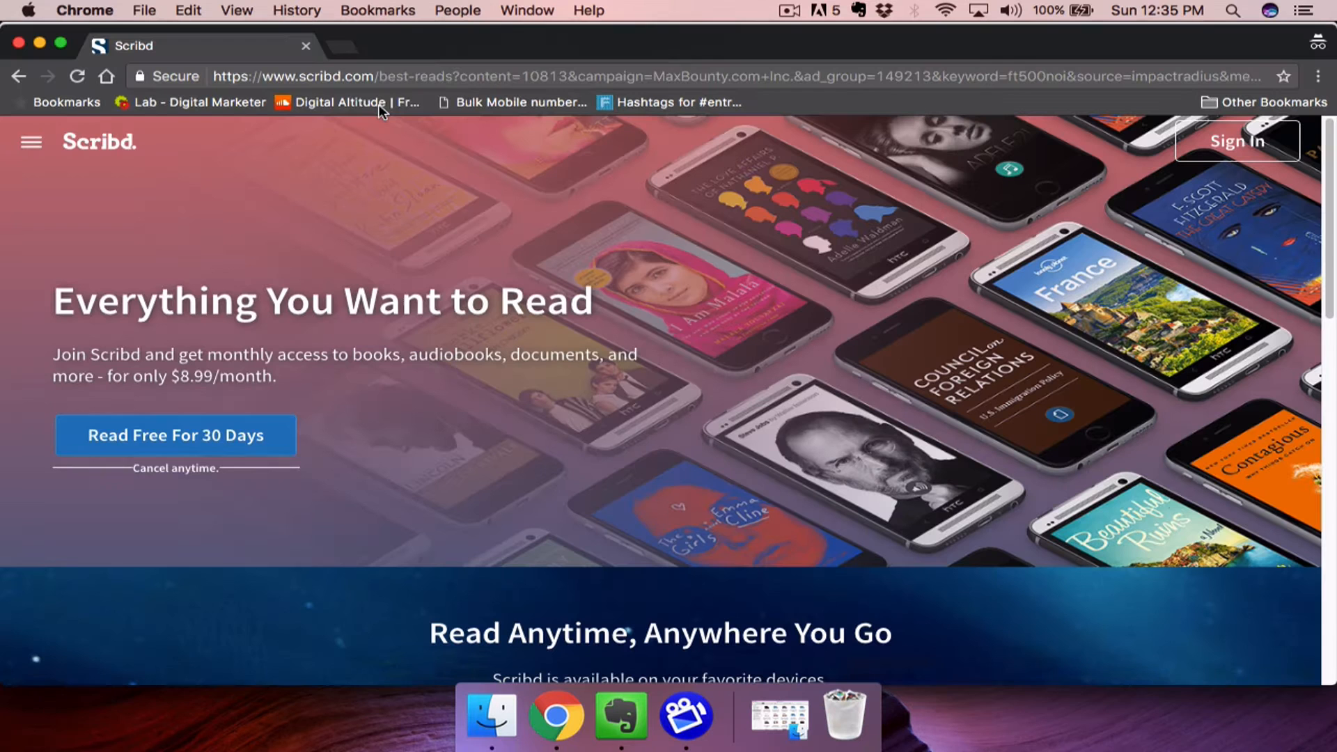
mouse_move(195, 345)
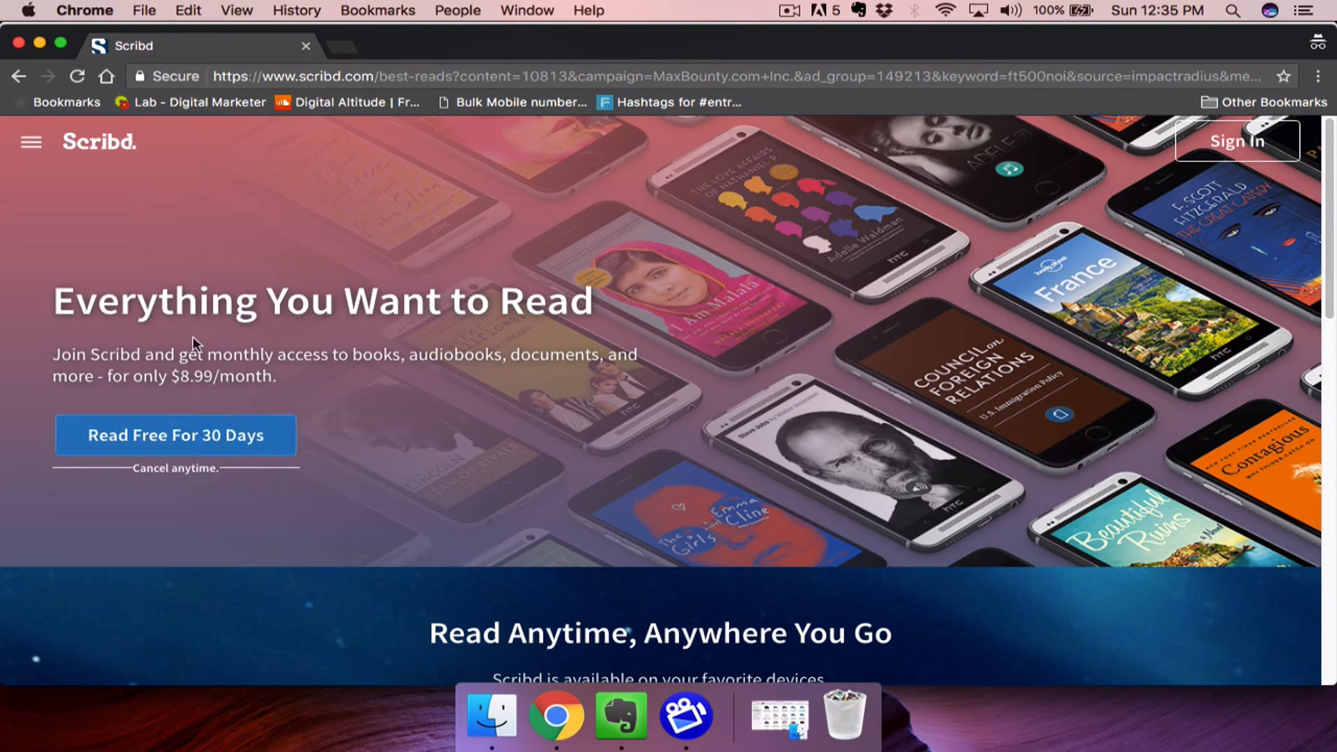